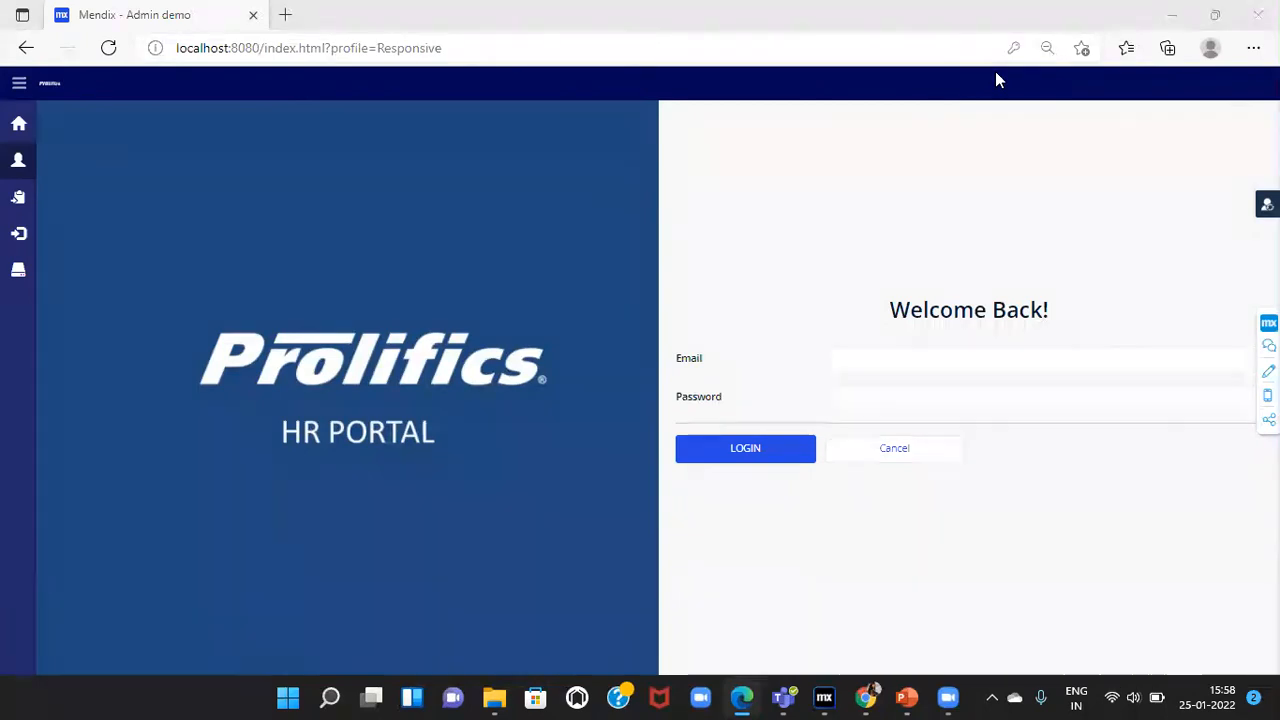
mouse_move(18, 160)
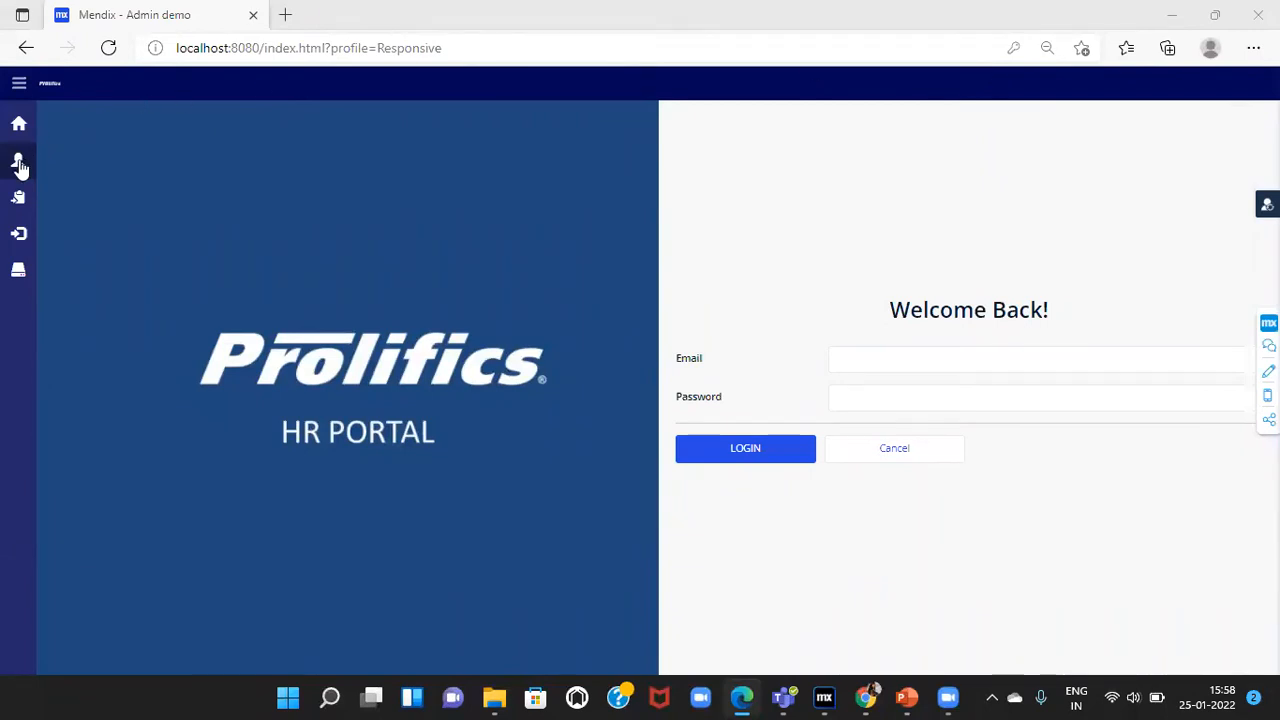
mouse_move(18, 234)
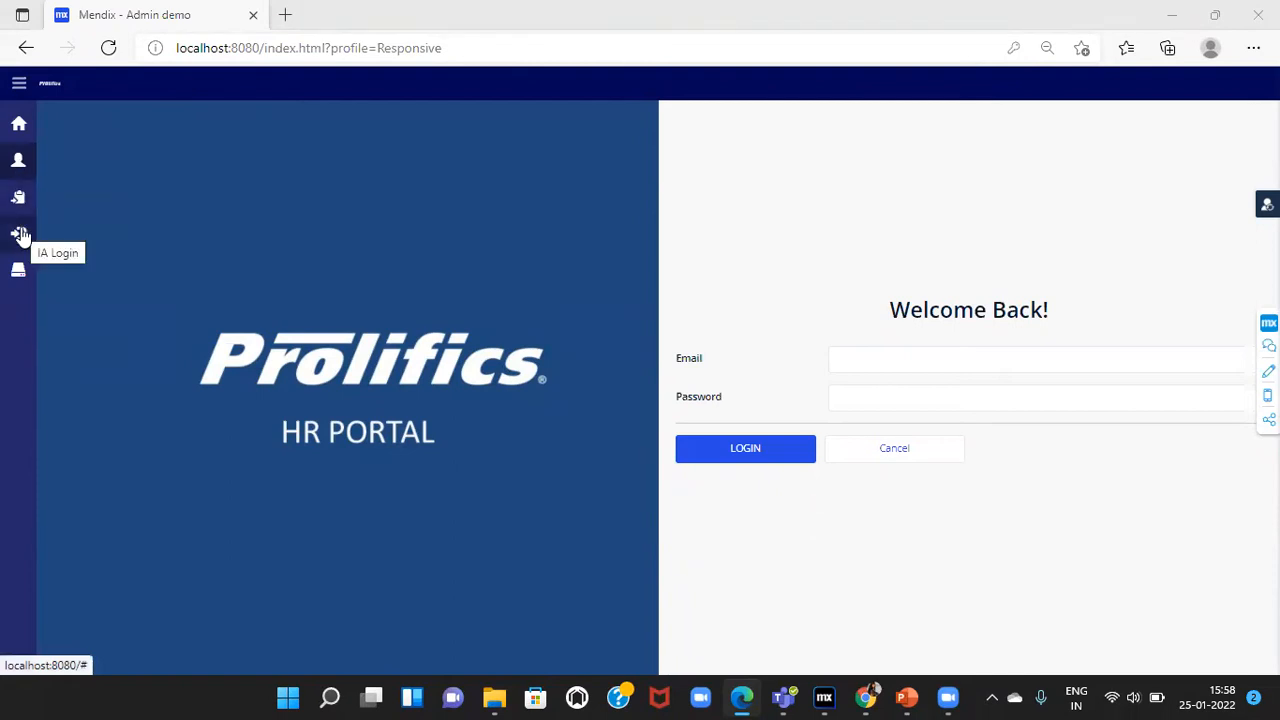
mouse_move(1062, 19)
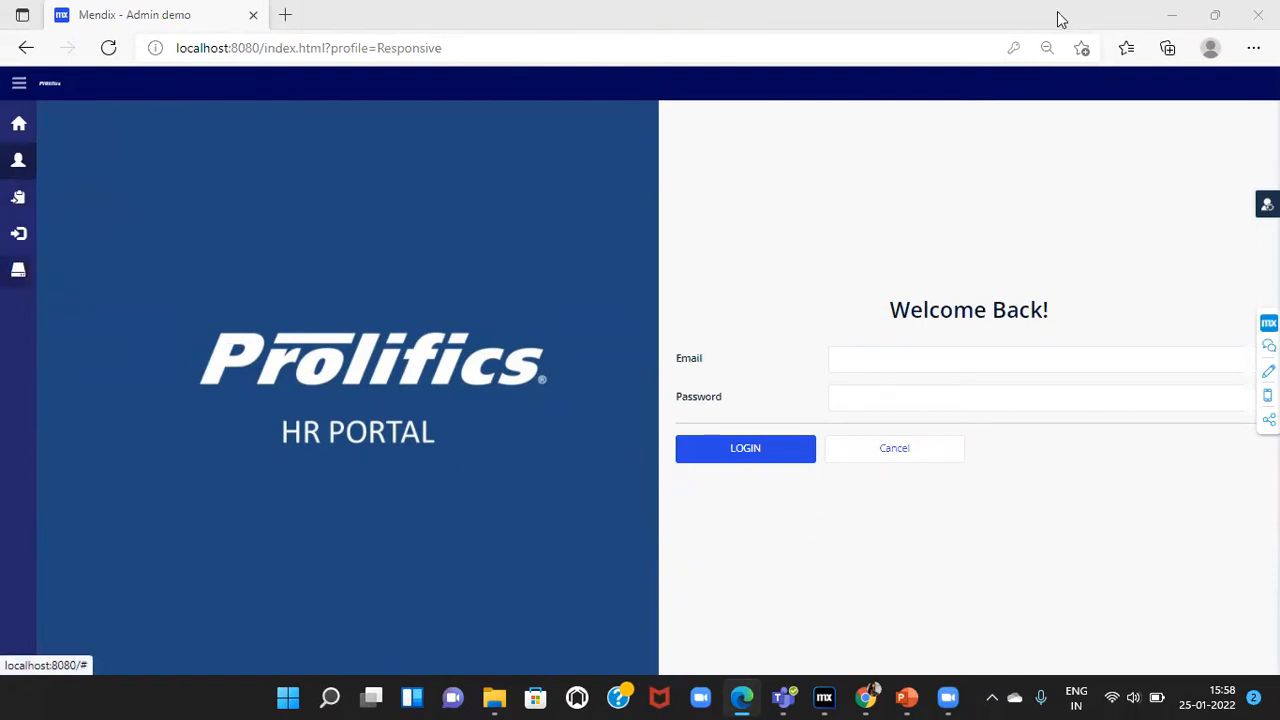
Log in to the Prolifics HR Portal with the HR account credentials
click(745, 448)
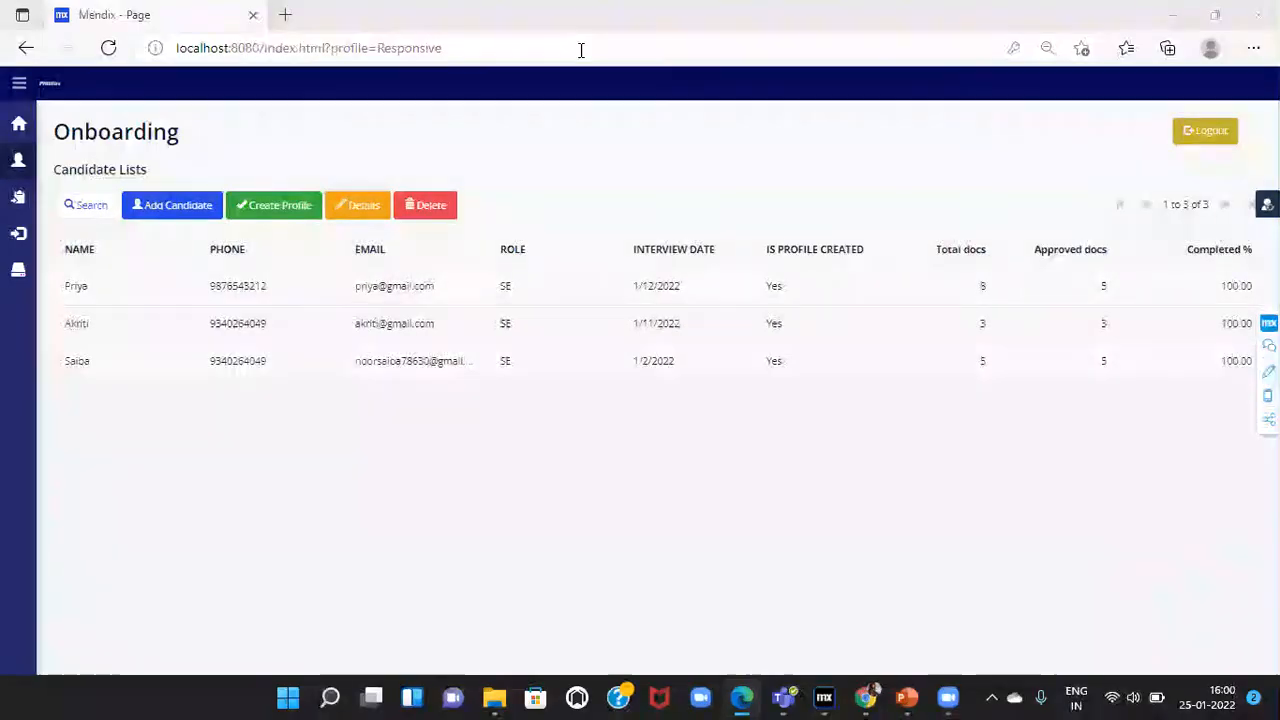
mouse_move(977, 75)
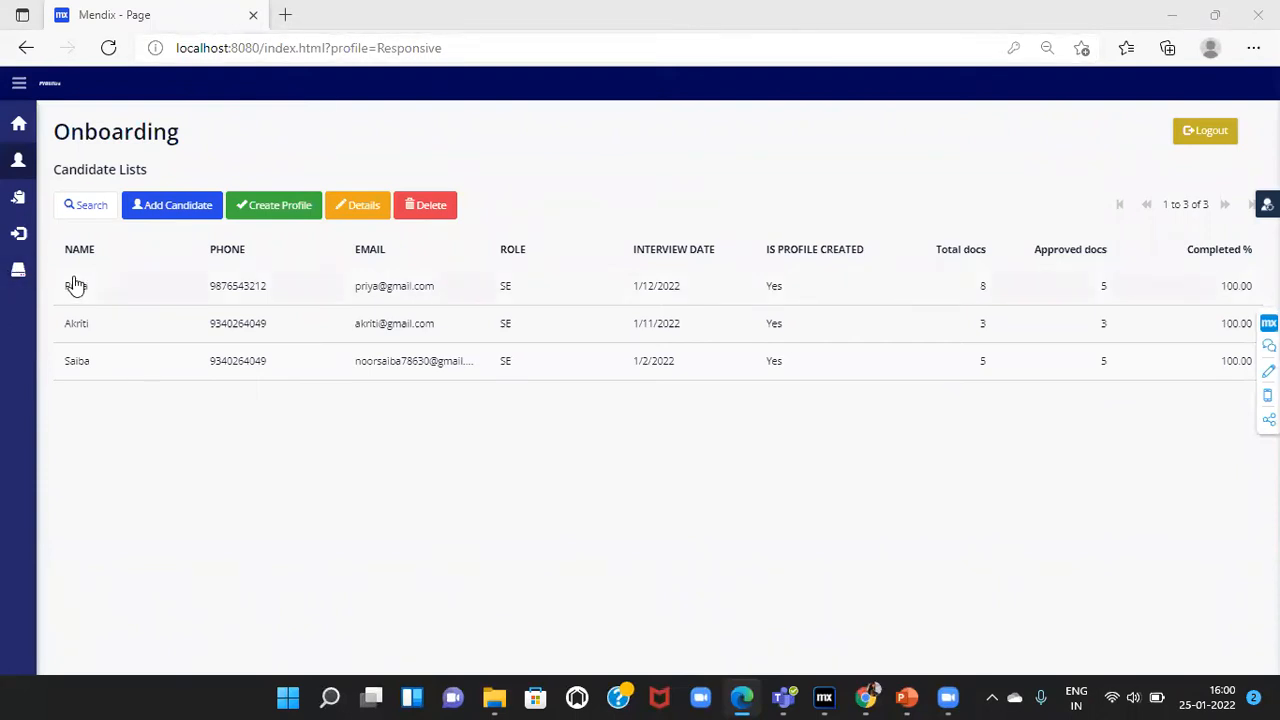
mouse_move(172, 205)
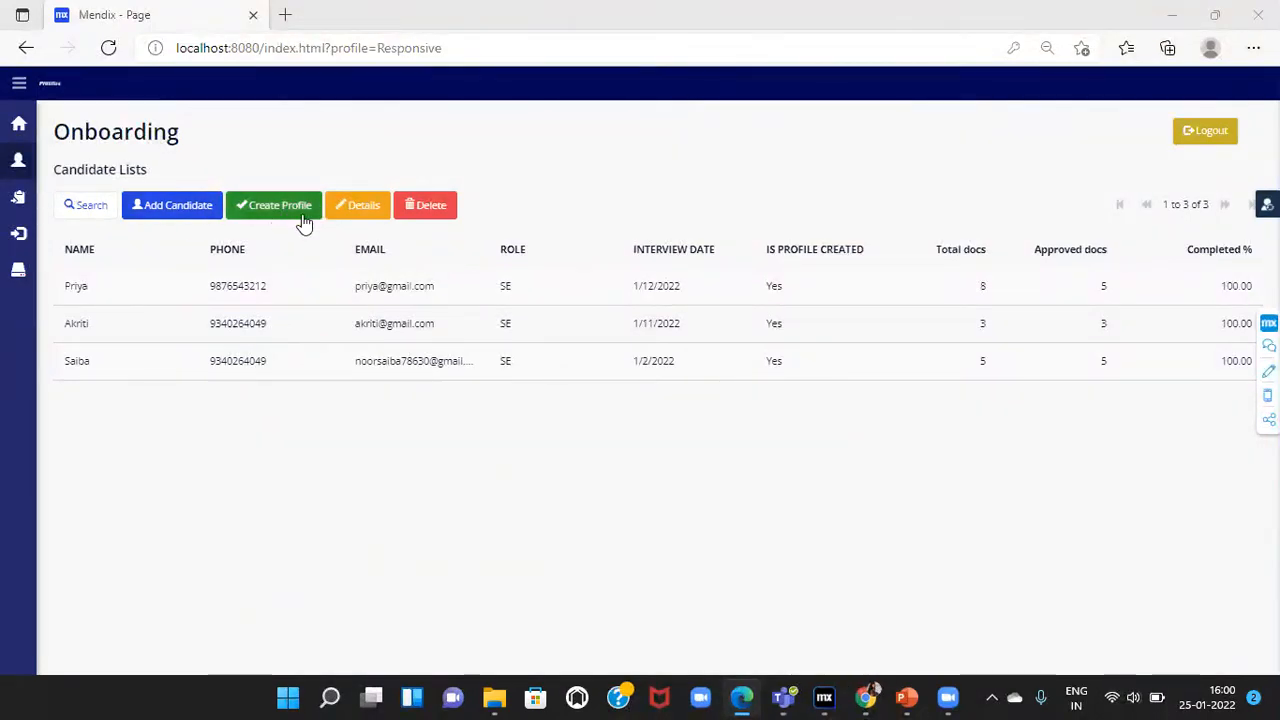
mouse_move(395, 210)
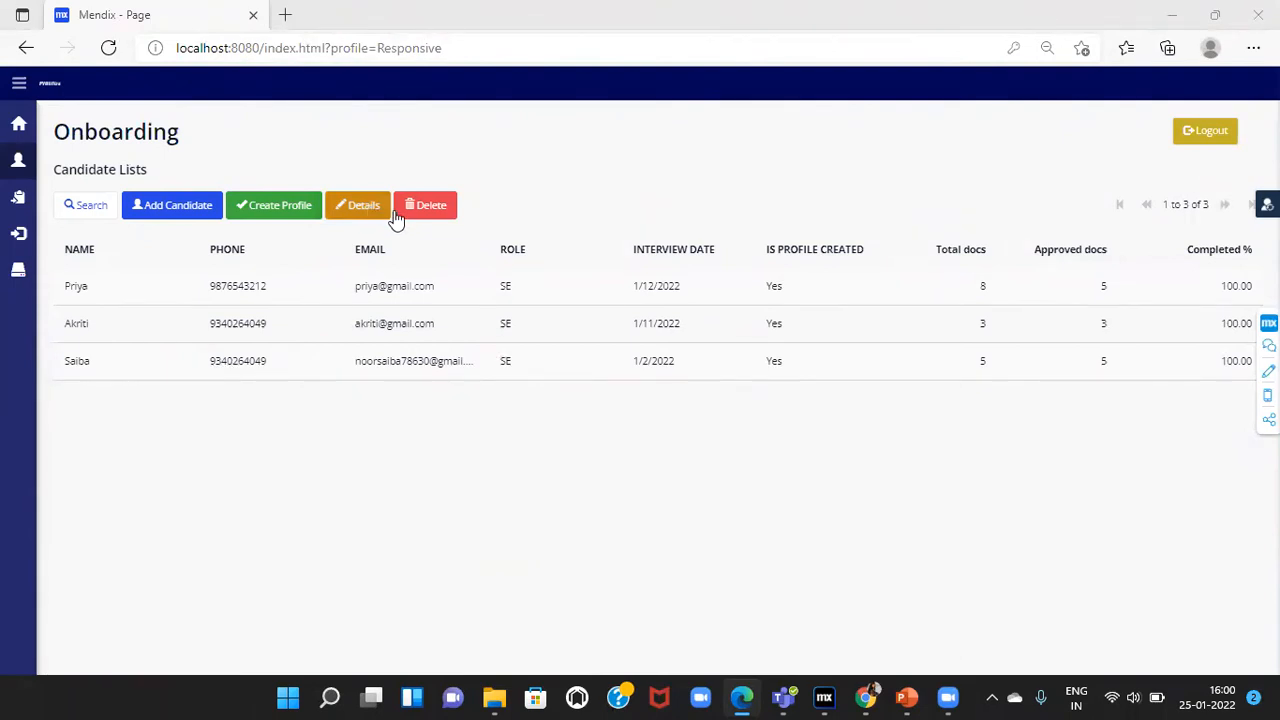
mouse_move(432, 210)
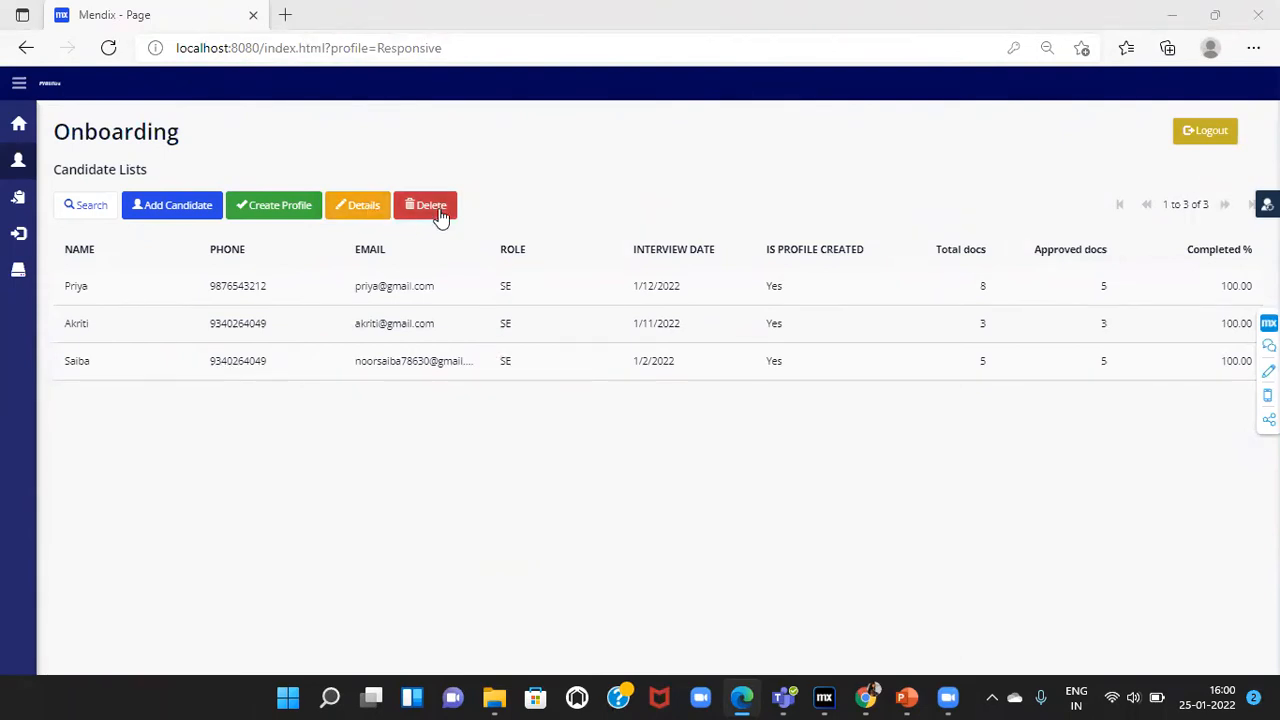
mouse_move(340, 230)
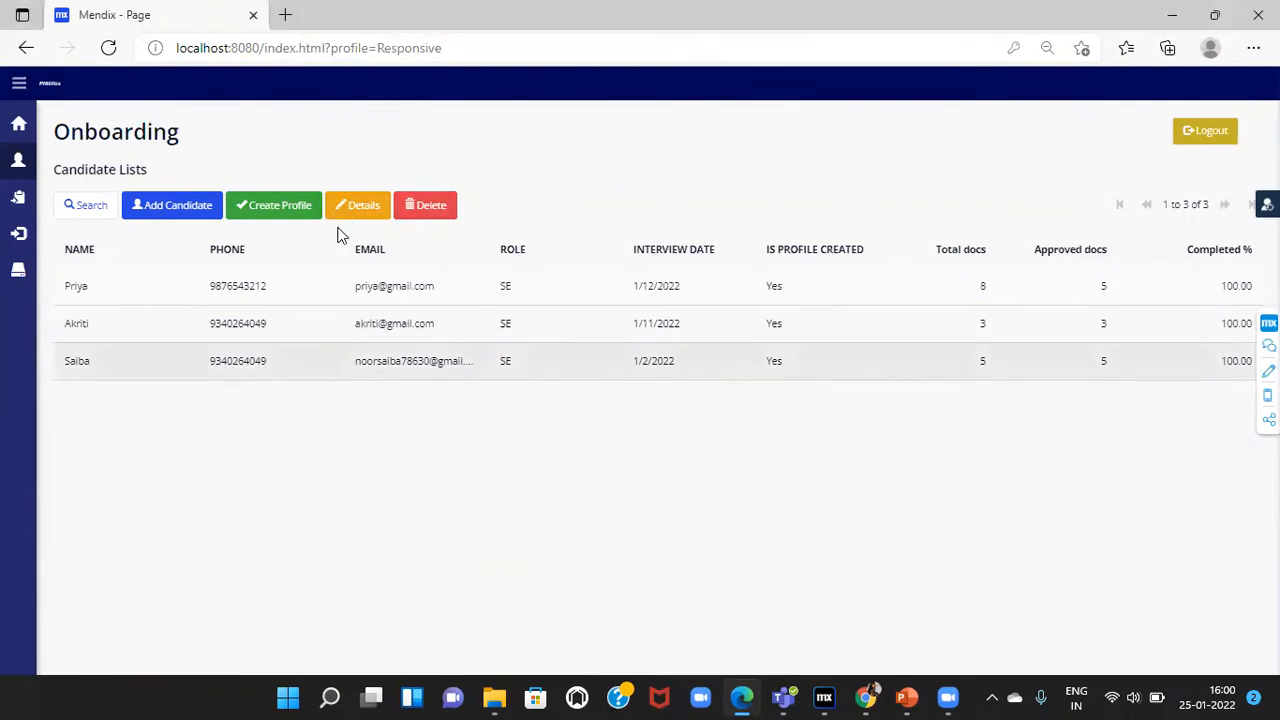
Open candidate Saiba's onboarding status details from the candidate list
click(357, 205)
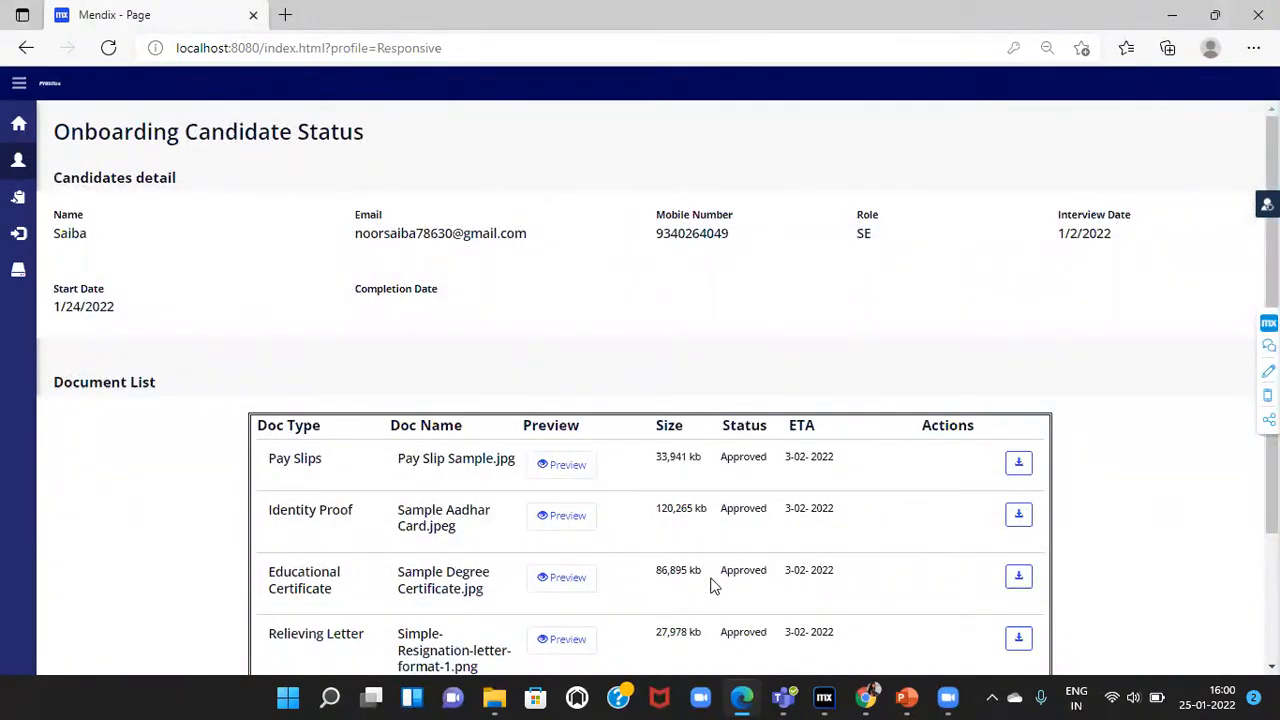
mouse_move(845, 540)
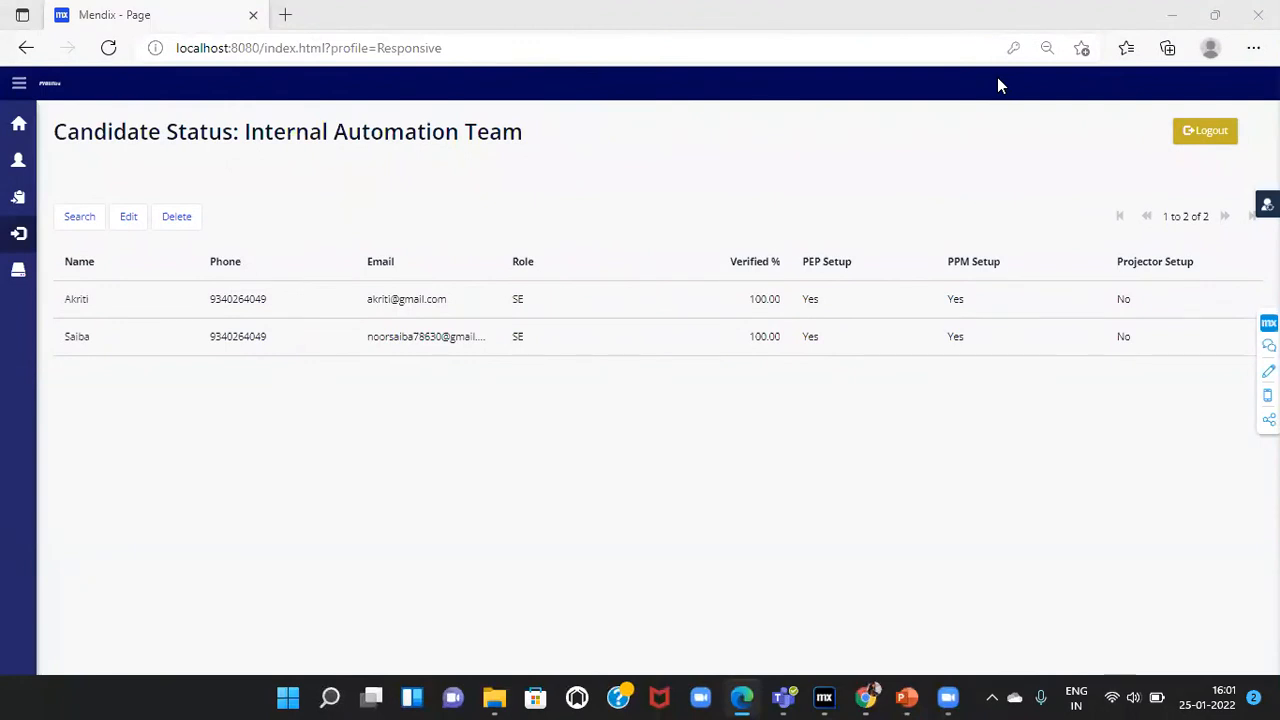
mouse_move(582, 334)
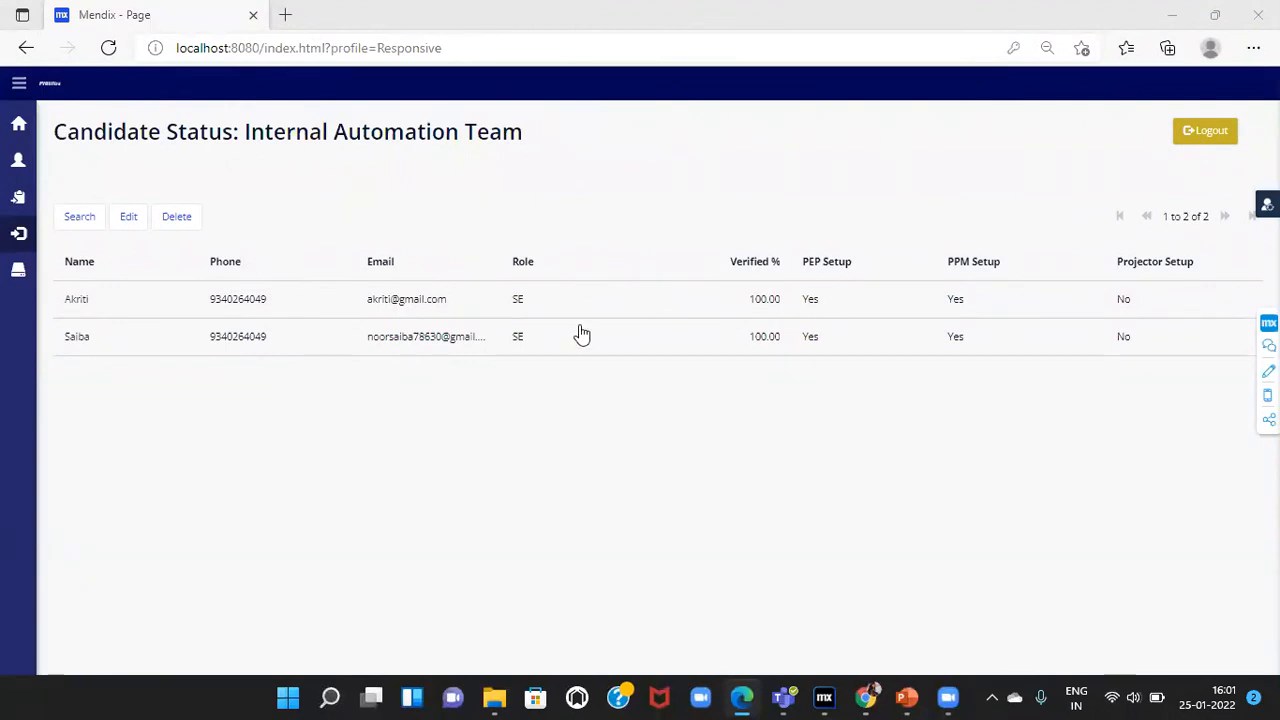
mouse_move(581, 190)
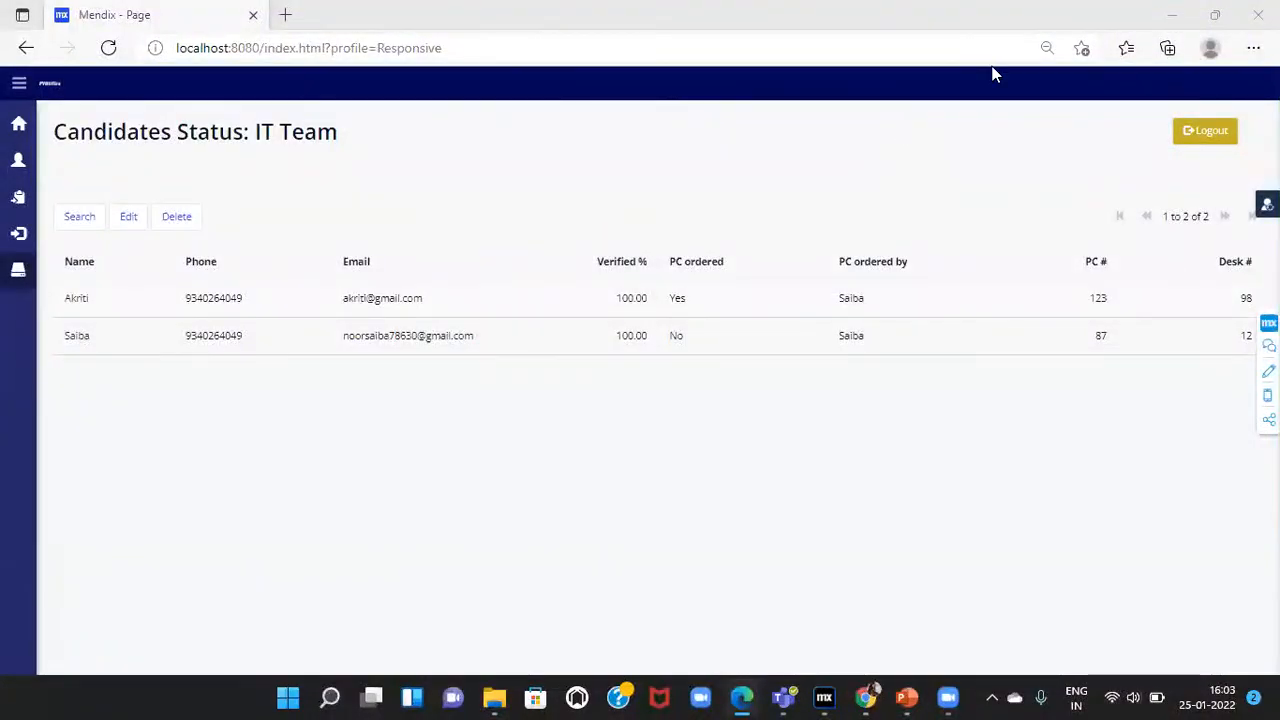
mouse_move(178, 108)
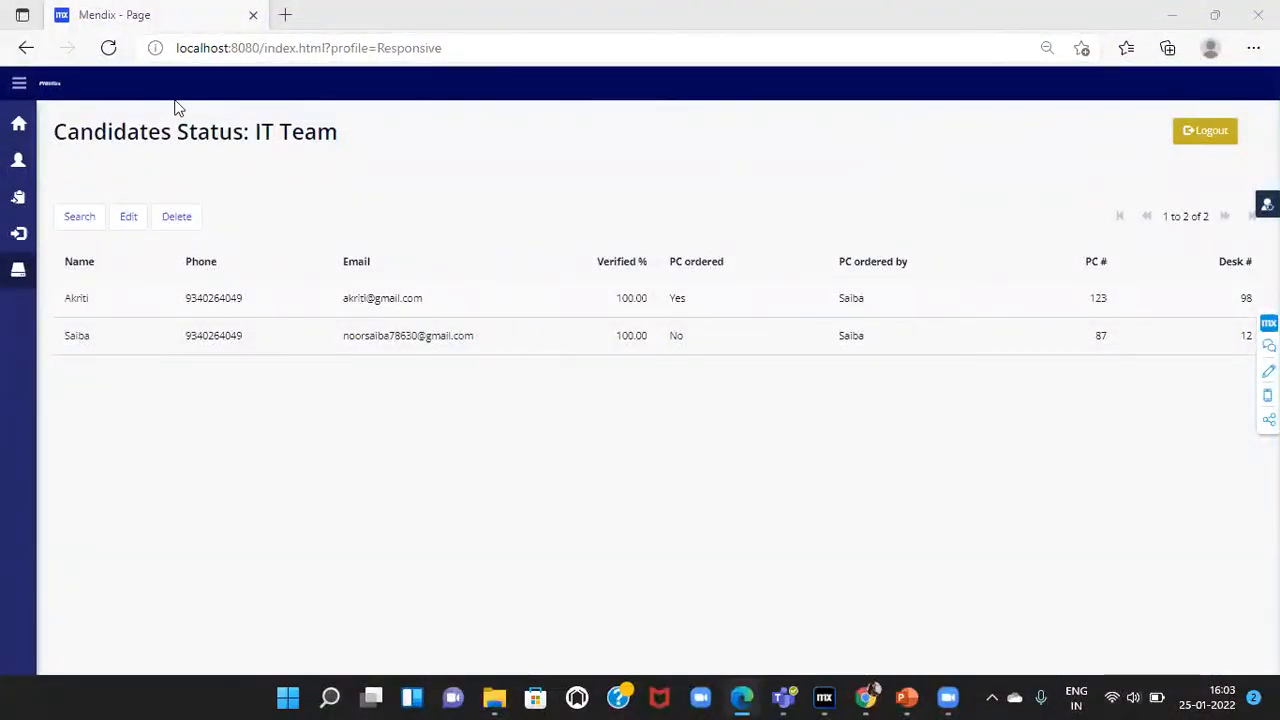
mouse_move(710, 481)
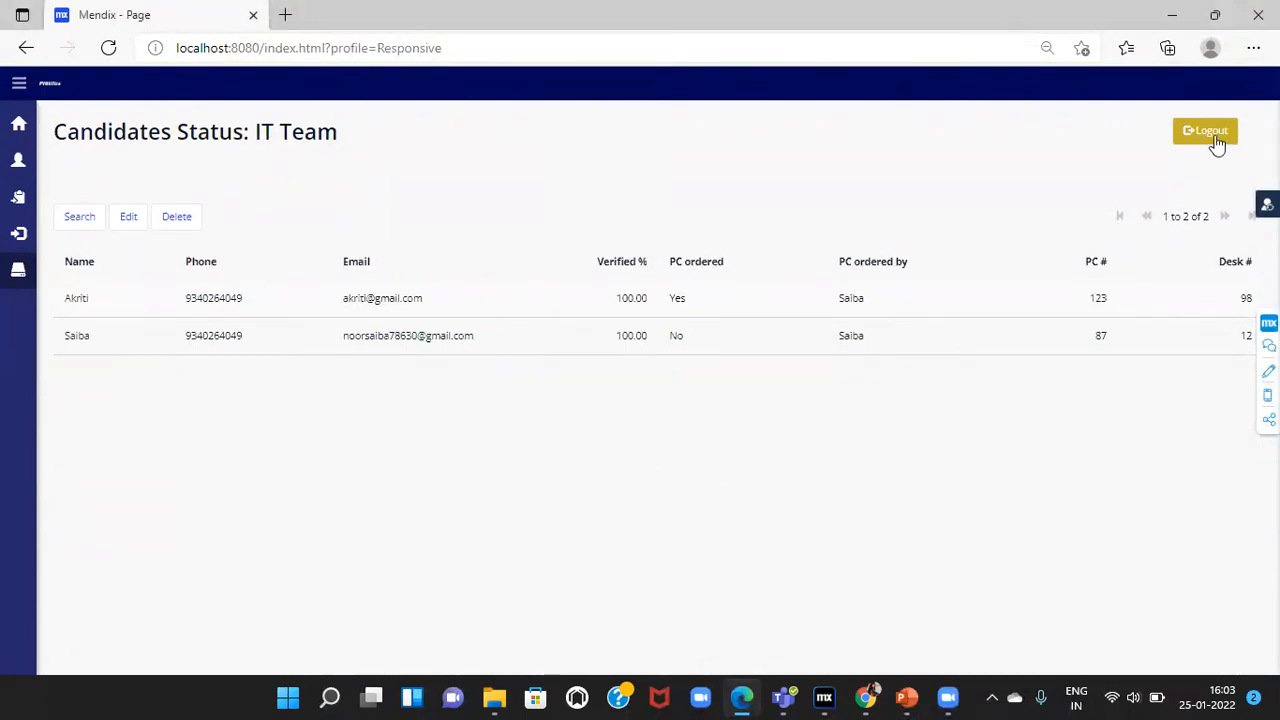
Log out of the IT Team status view in the HR Portal
click(1205, 131)
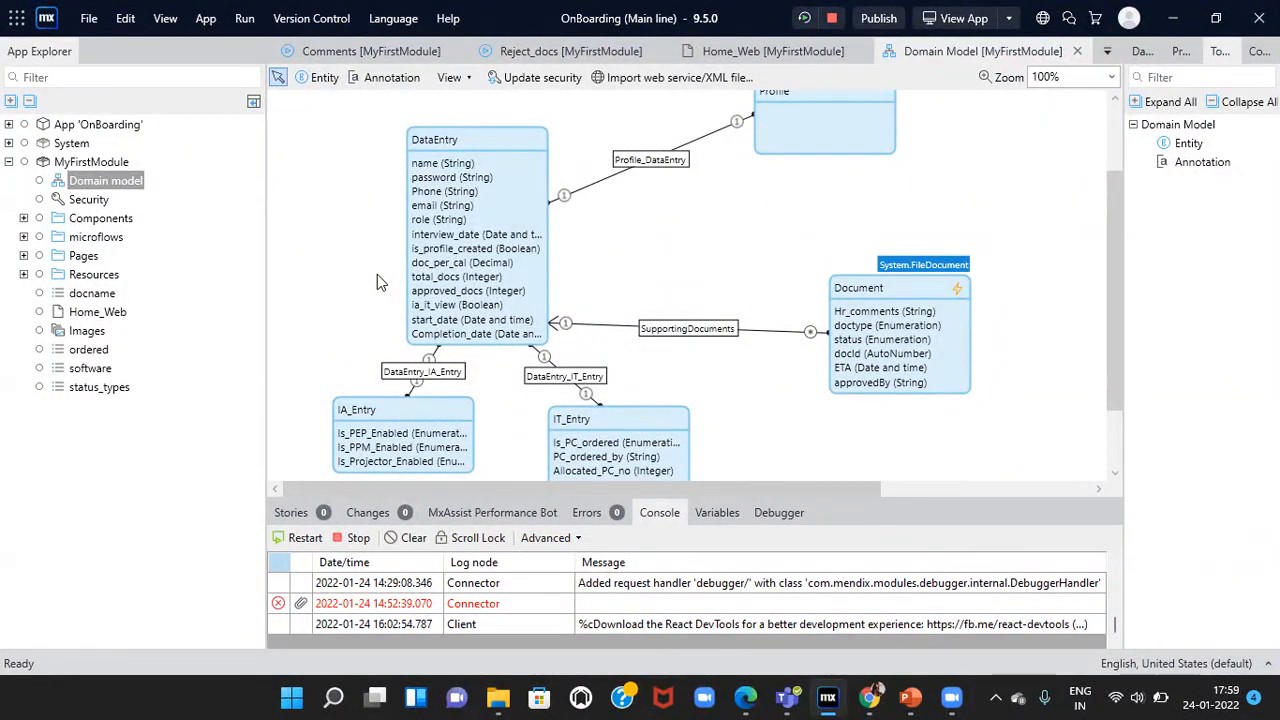
mouse_move(558, 312)
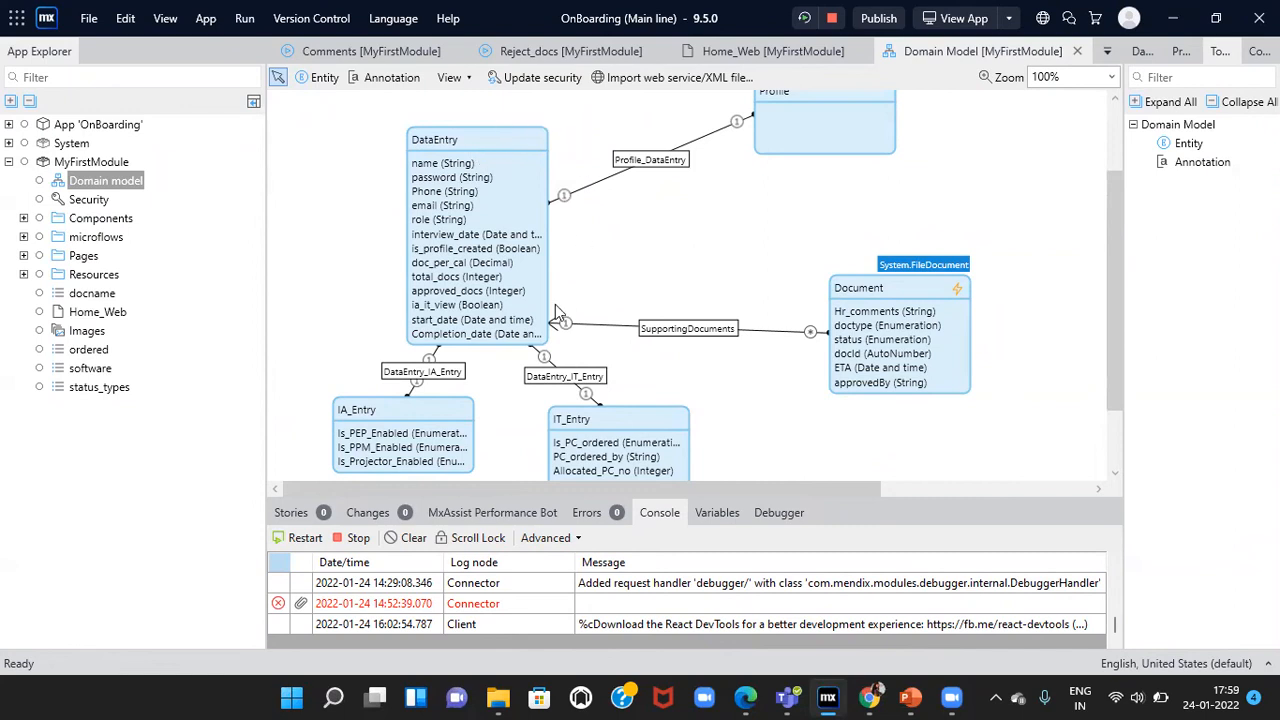
mouse_move(527, 177)
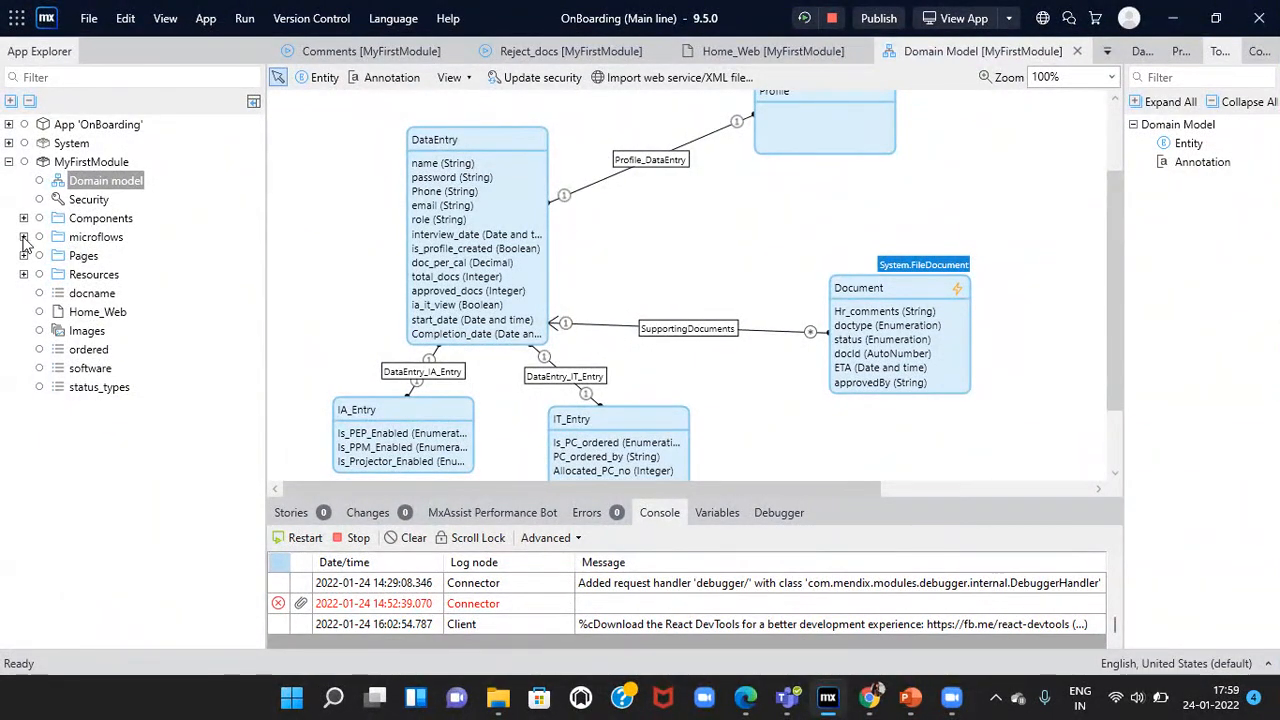
Expand and collapse the OnBoarding module's microflows and Pages folders in App Explorer
click(23, 237)
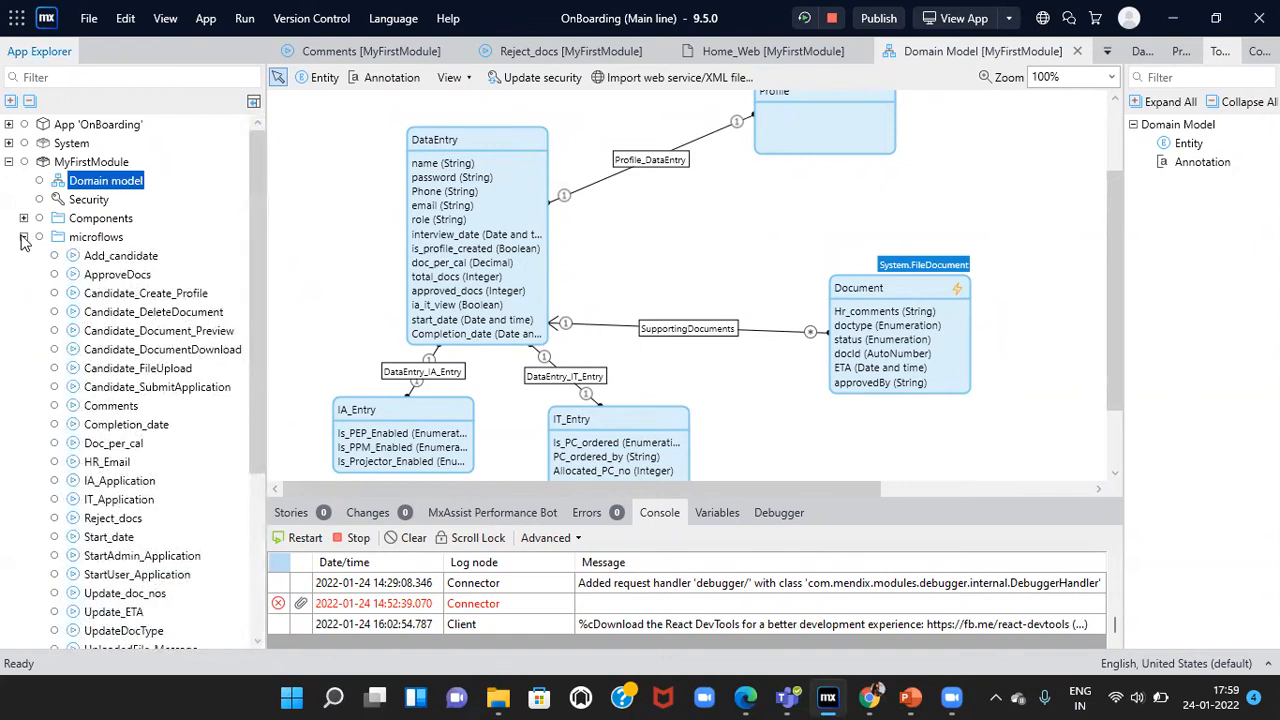
click(23, 237)
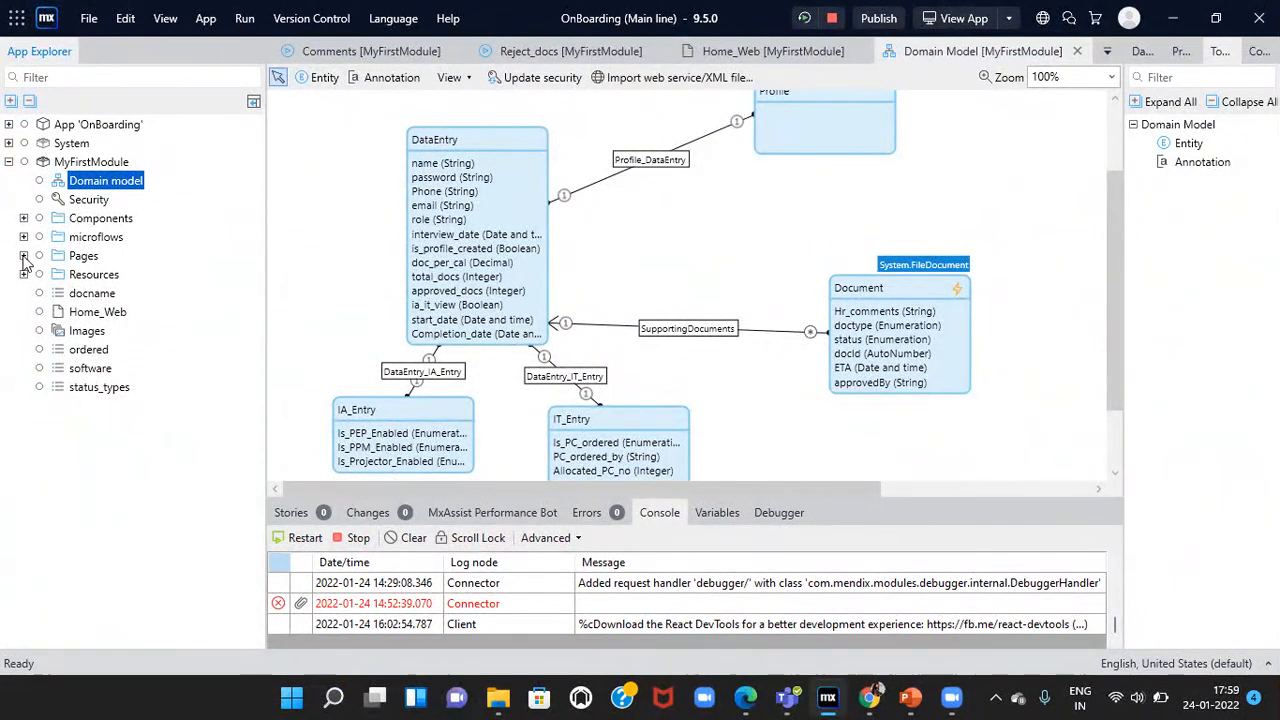
click(24, 255)
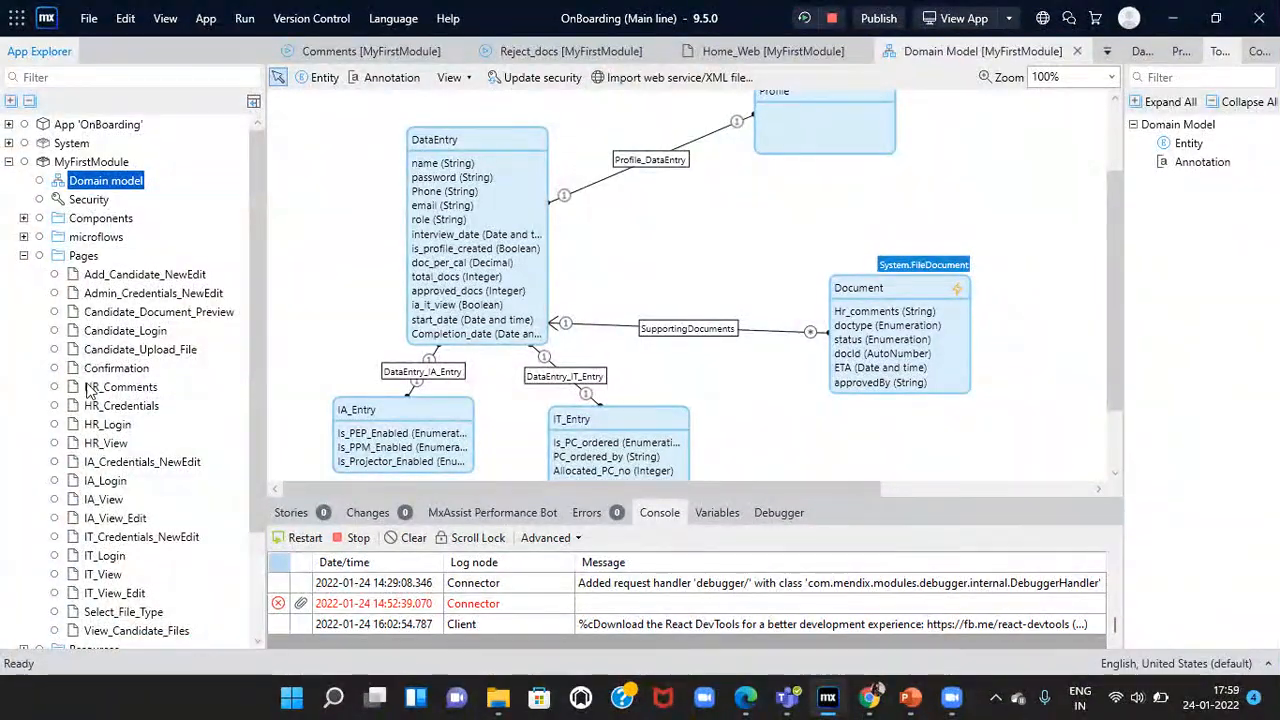
click(24, 255)
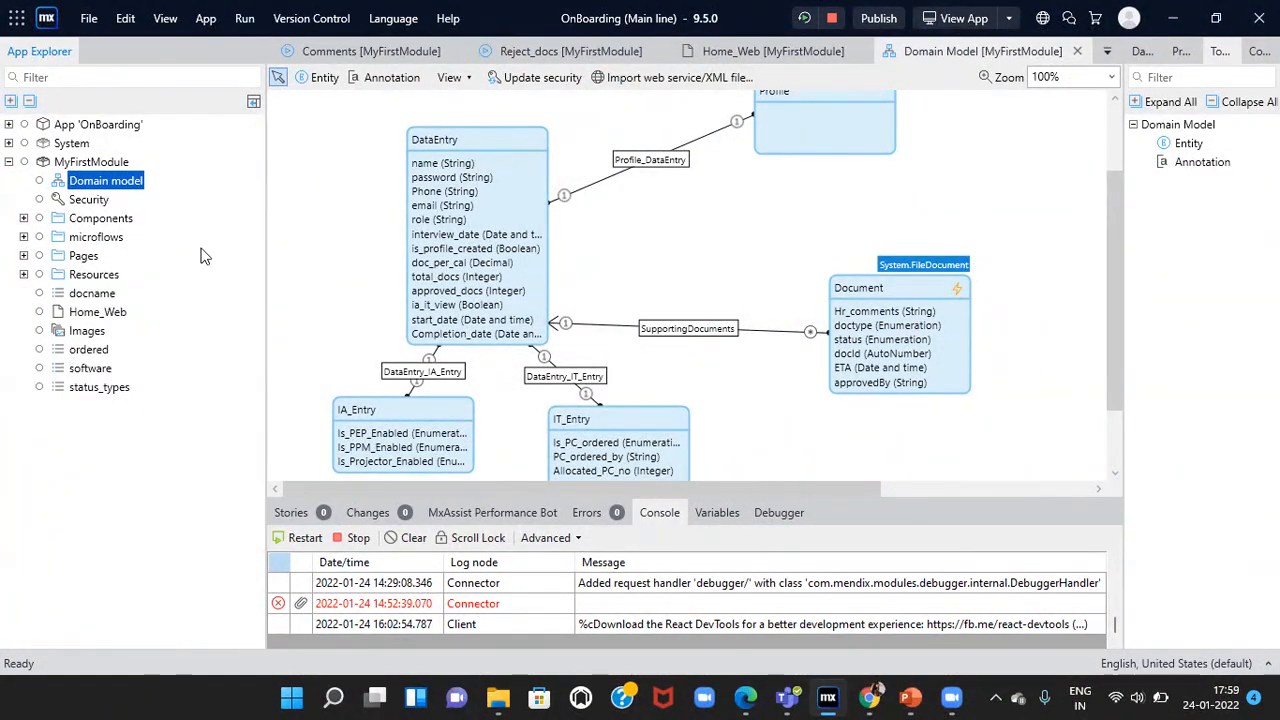